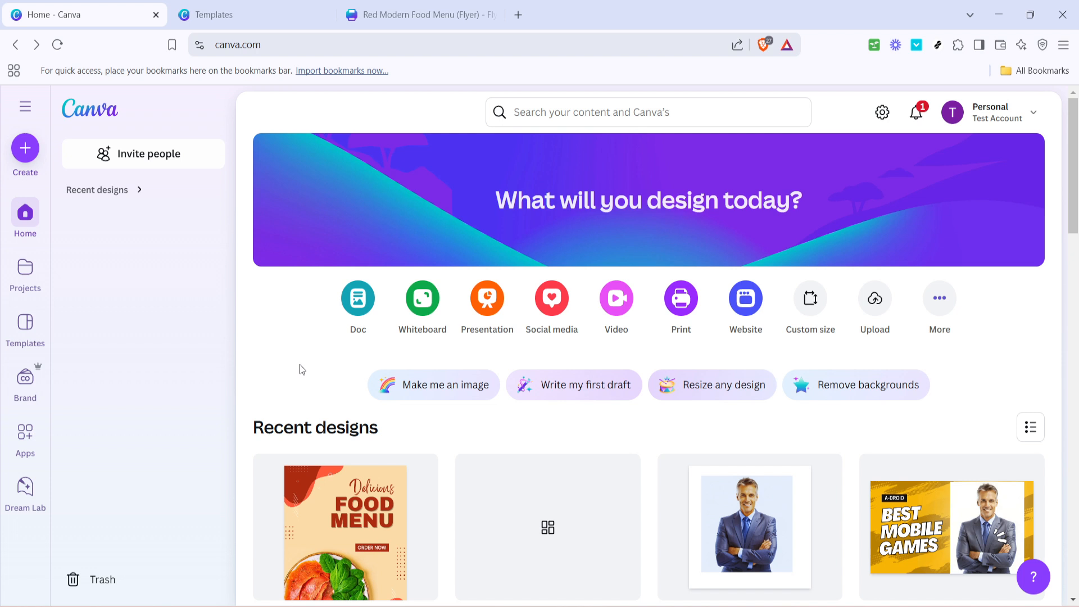
mouse_move(320, 188)
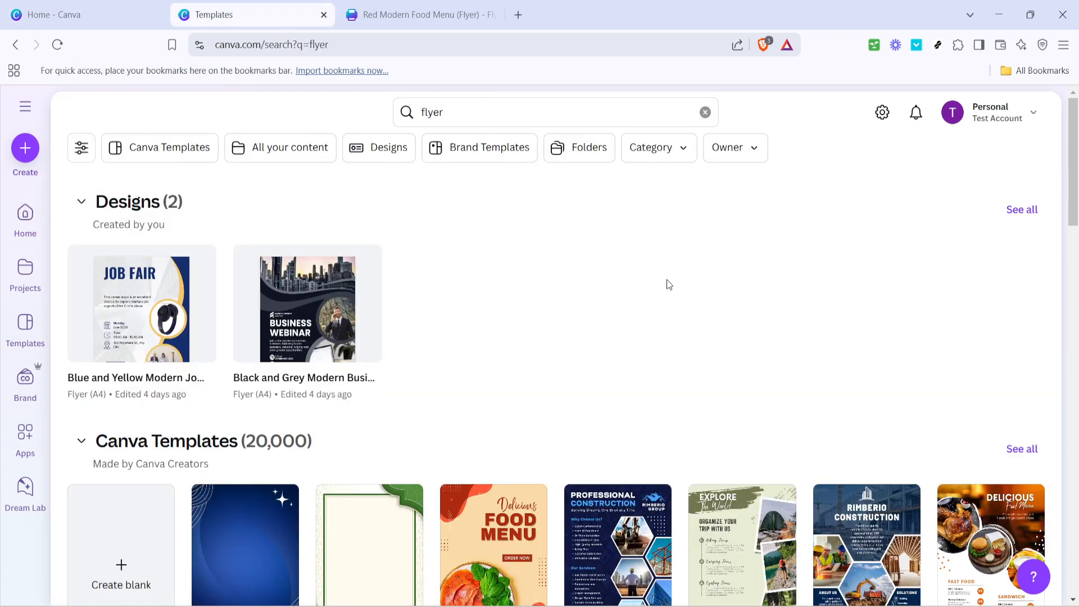
Scroll through Canva's flyer template results to locate the Red Modern Food Menu.
scroll(down, 3)
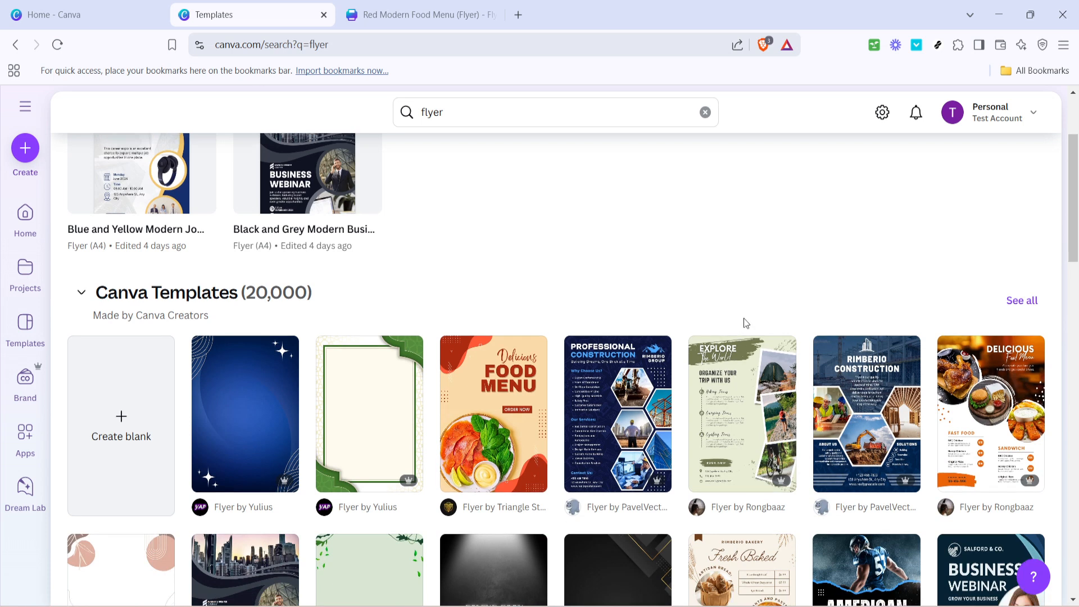
scroll(down, 3)
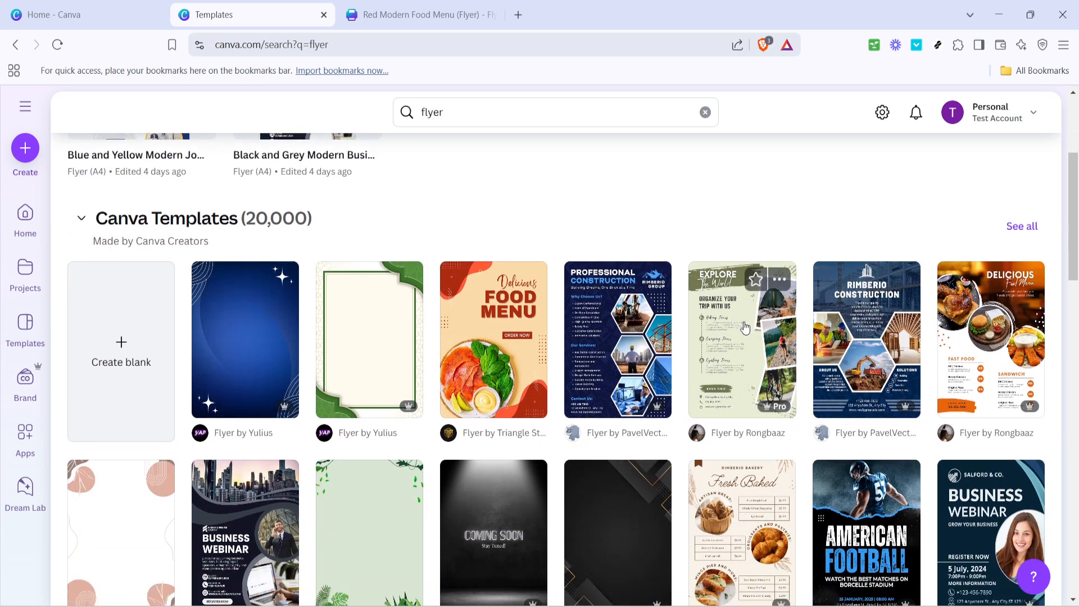
mouse_move(741, 336)
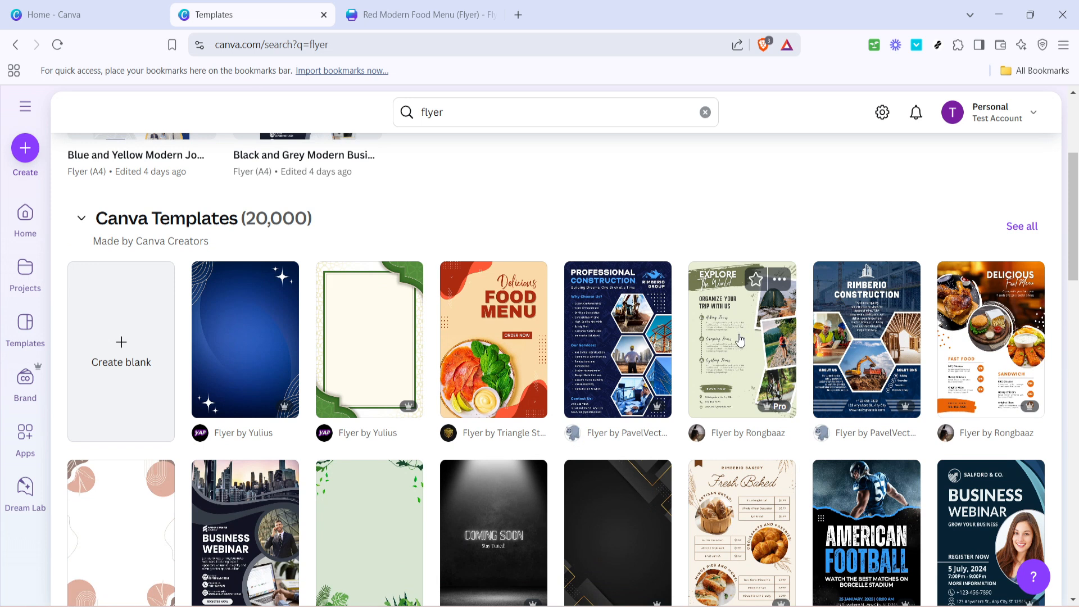
scroll(down, 3)
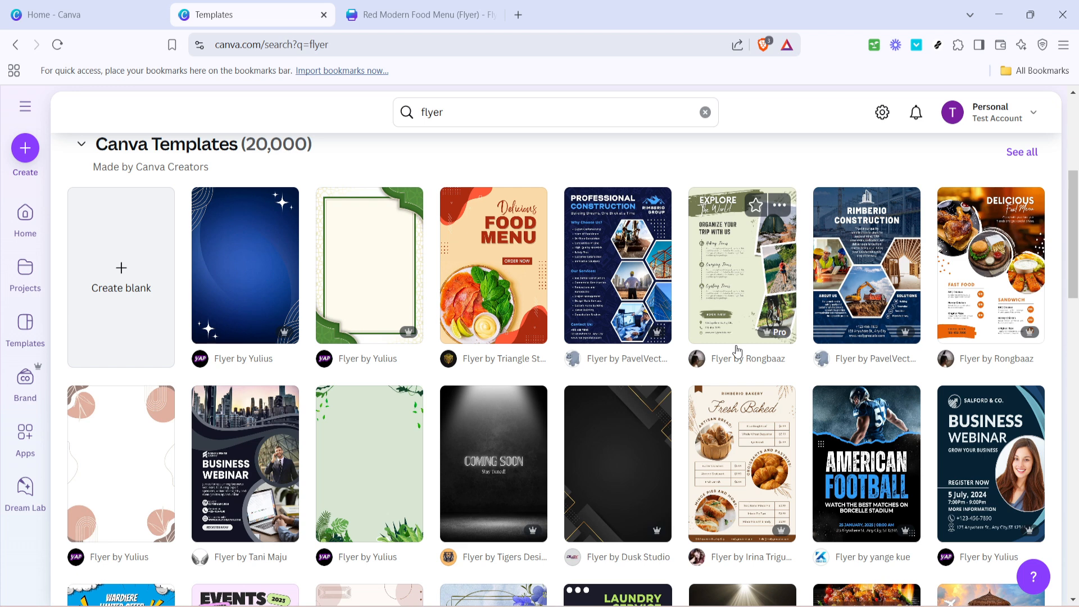
scroll(down, 3)
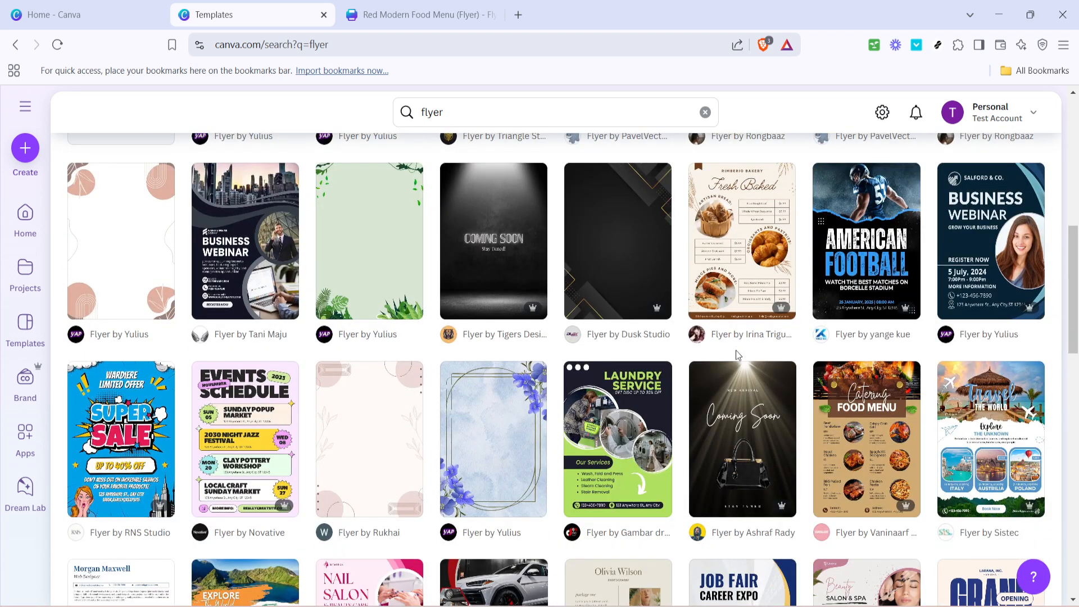
scroll(down, 3)
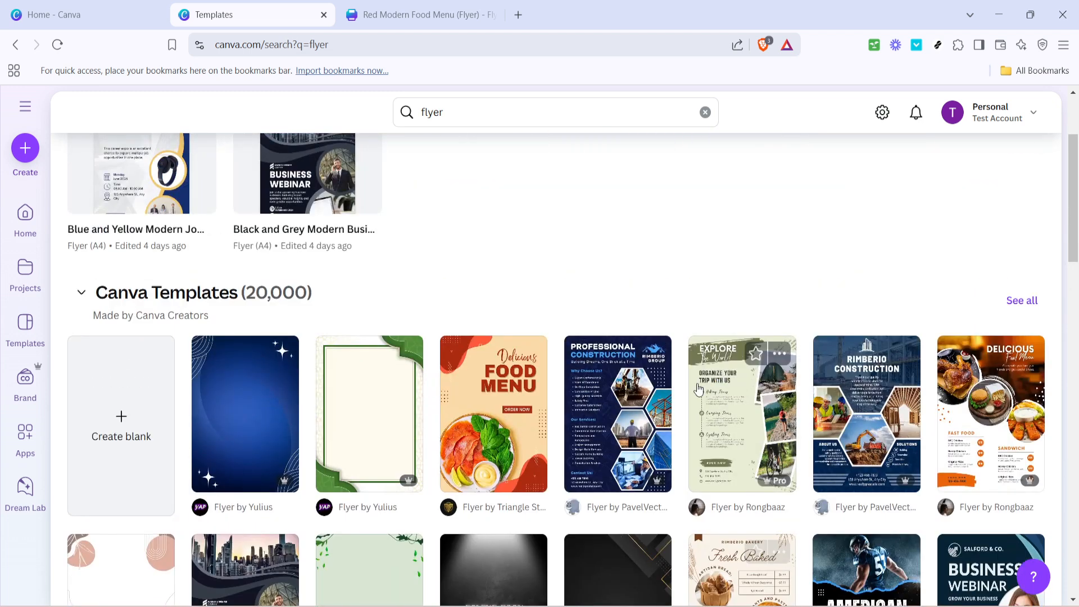
scroll(down, 3)
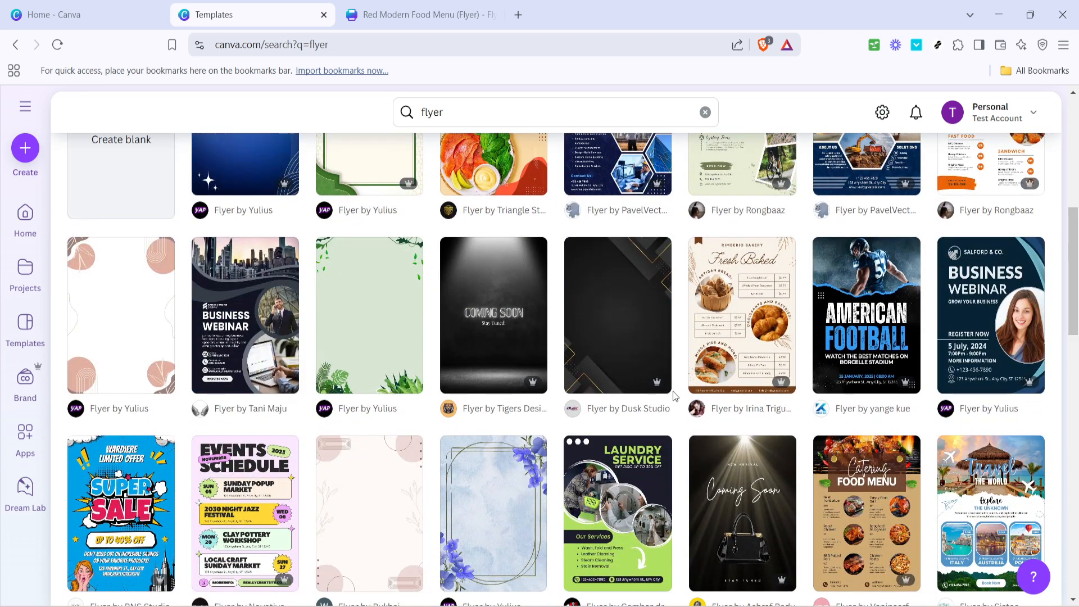
scroll(down, 3)
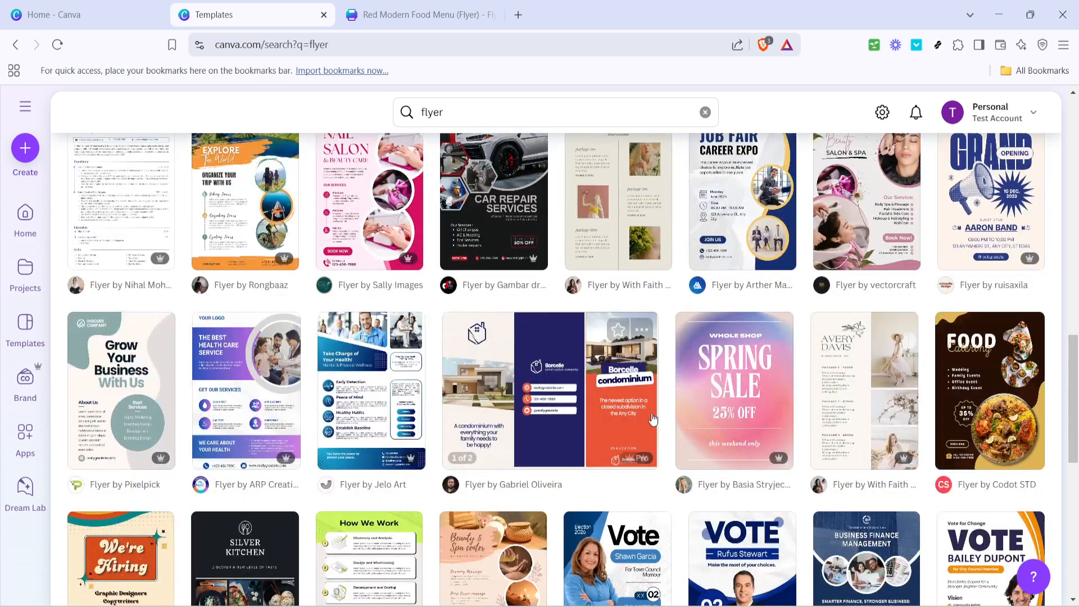
scroll(up, 3)
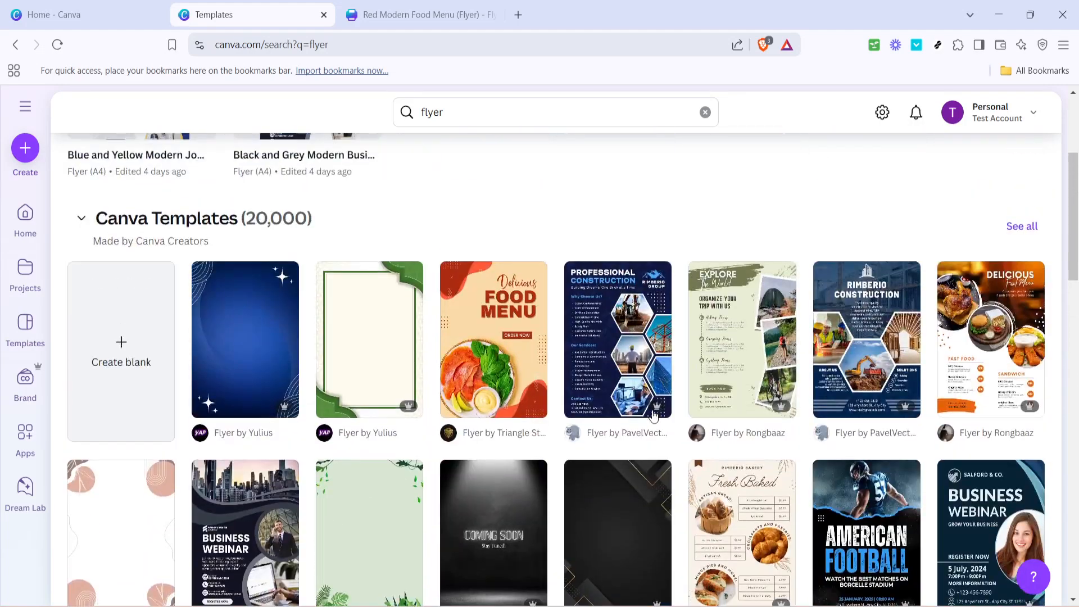
scroll(up, 3)
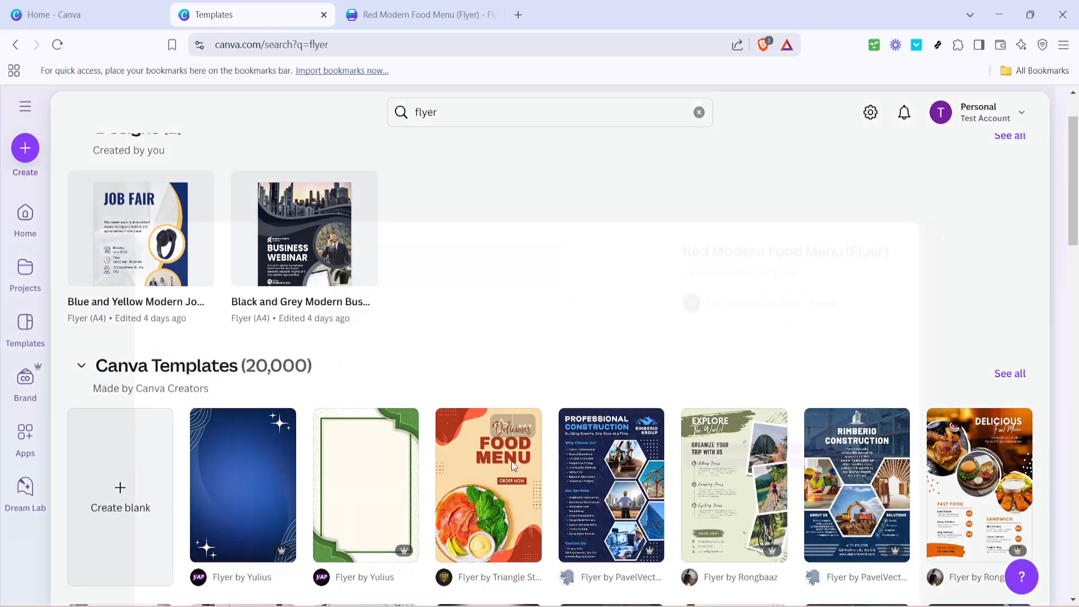
Browse the Red Modern Food Menu preview mockups and choose 'Customise this template'.
click(488, 486)
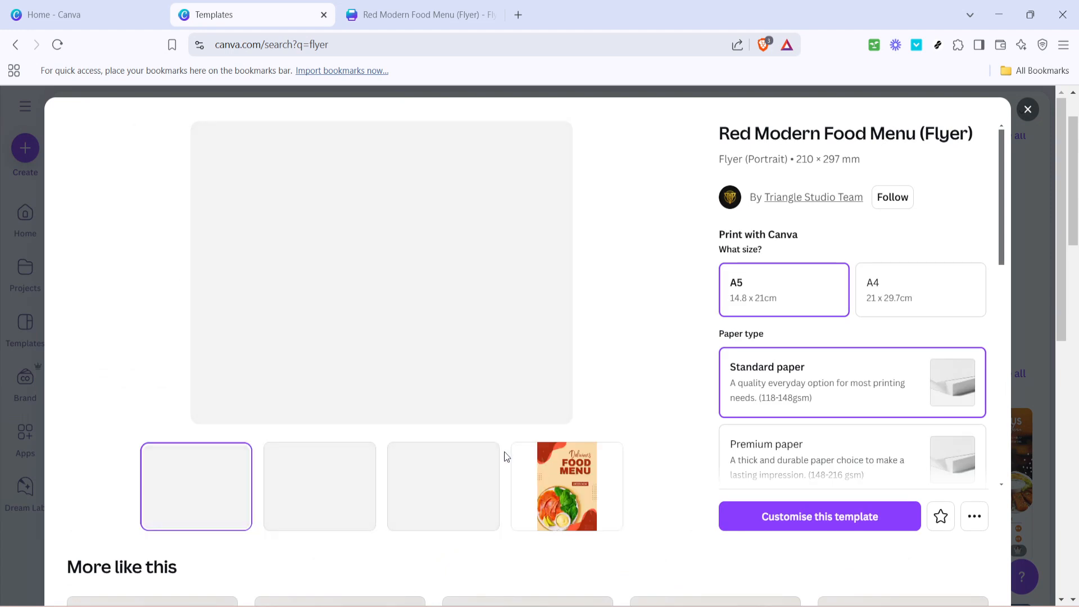
click(319, 487)
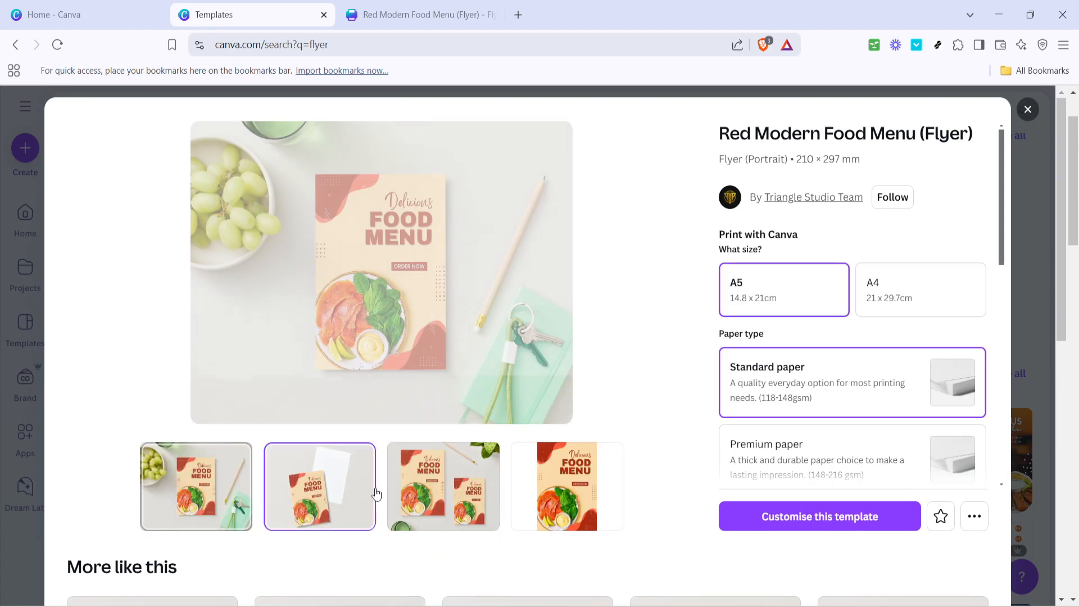
click(443, 487)
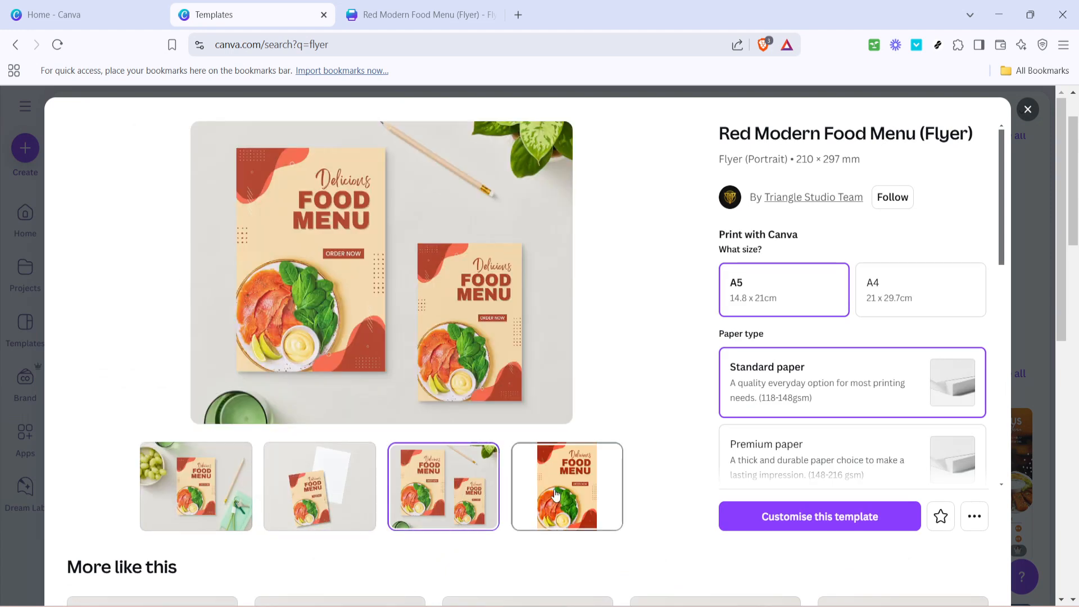
click(195, 485)
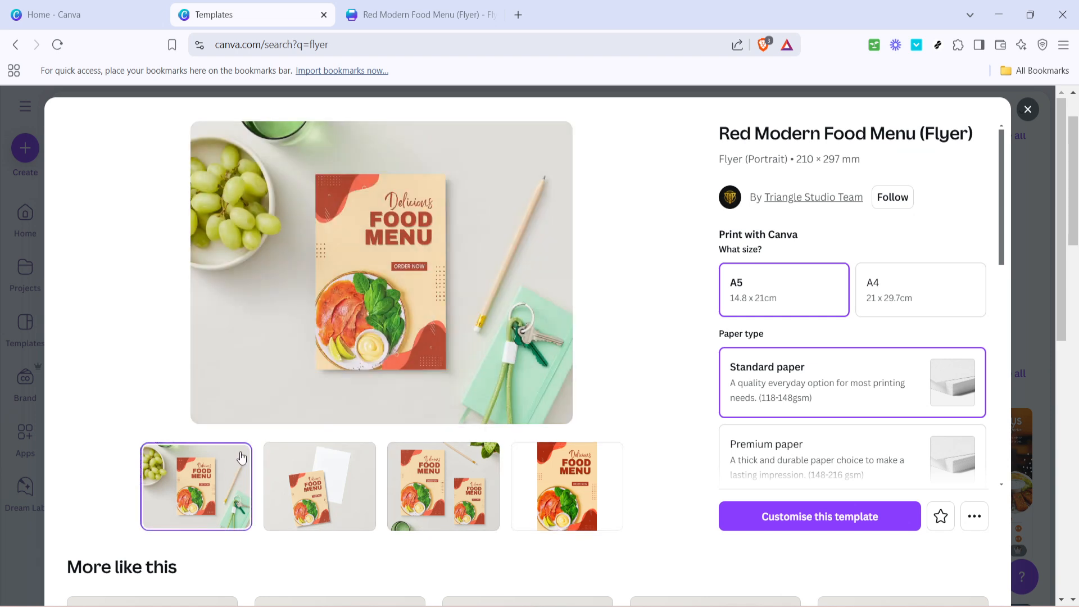
mouse_move(278, 441)
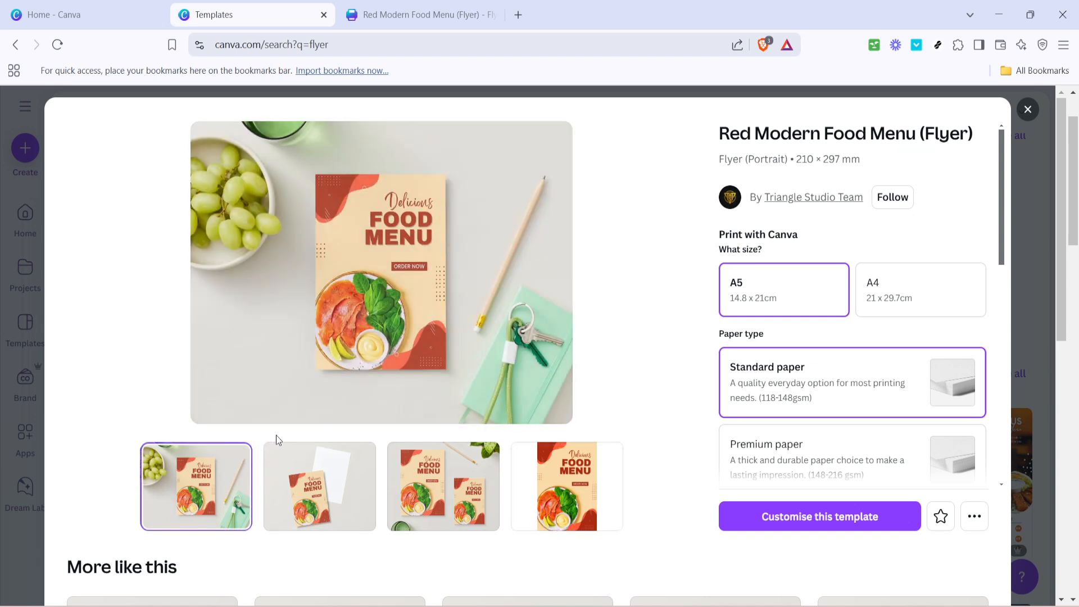
mouse_move(812, 508)
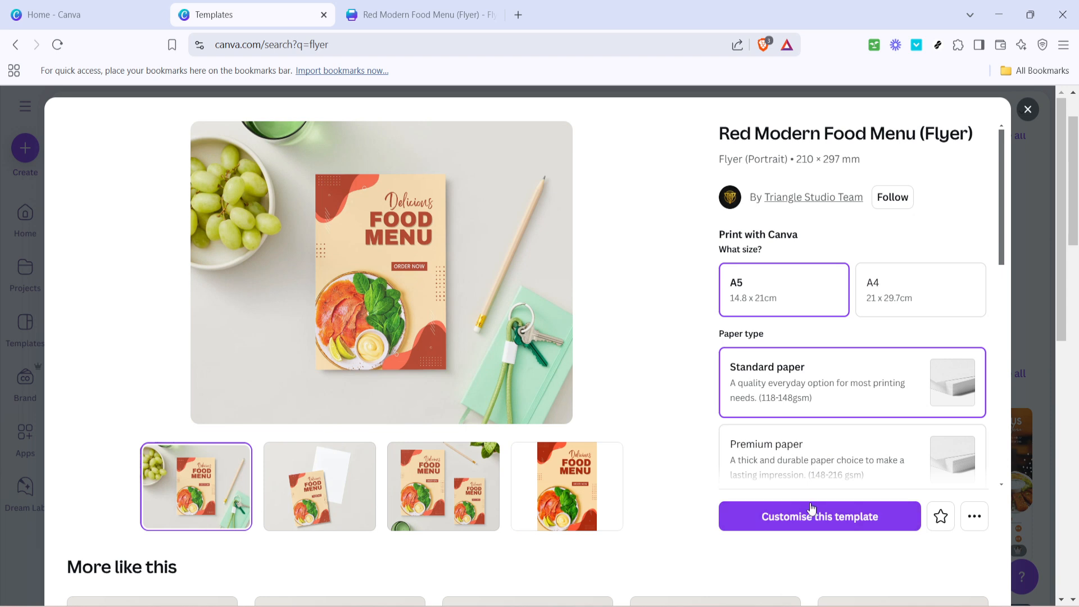
click(820, 516)
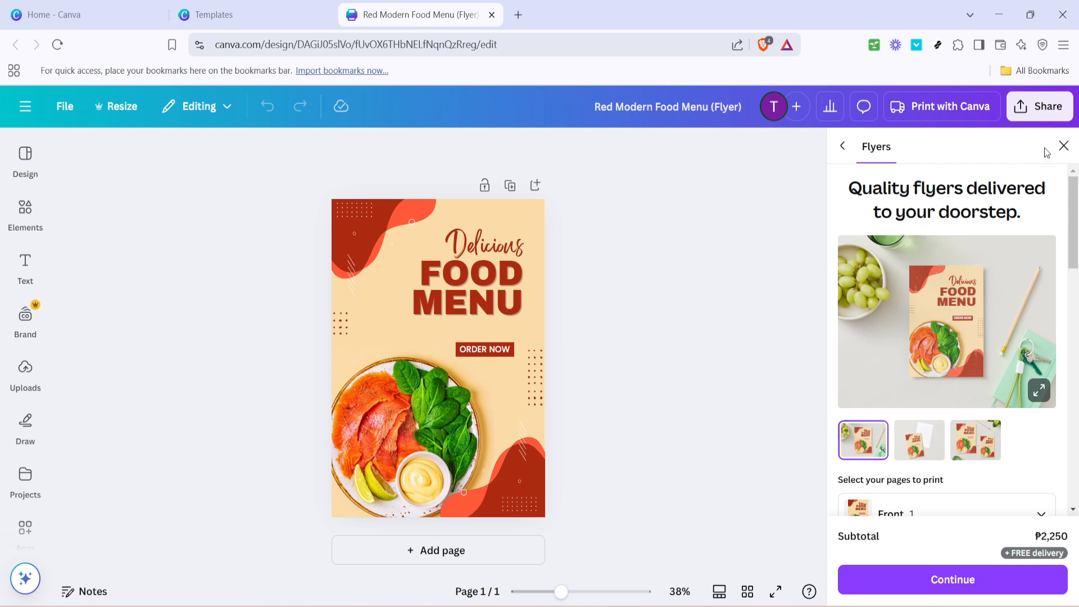
Close the print-ordering panel and select the 'Delicious' heading on the flyer.
click(1063, 146)
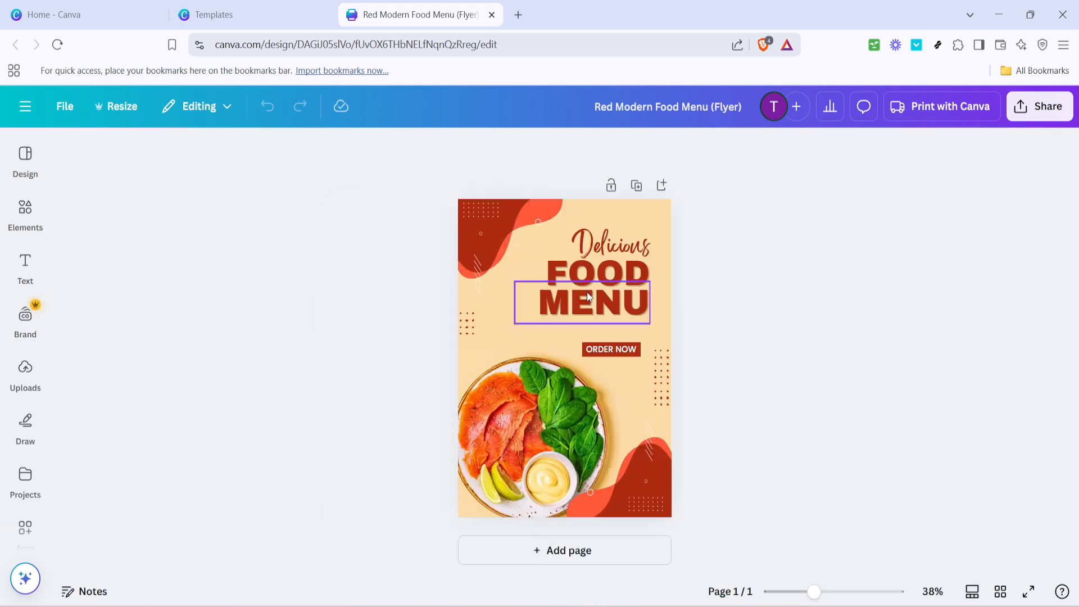
click(599, 247)
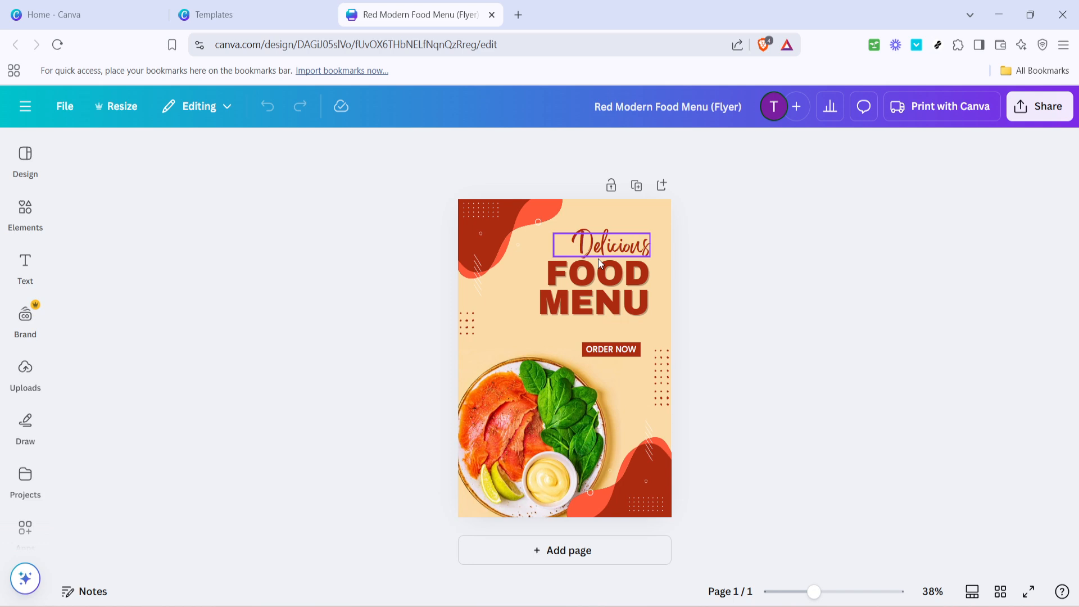
click(537, 440)
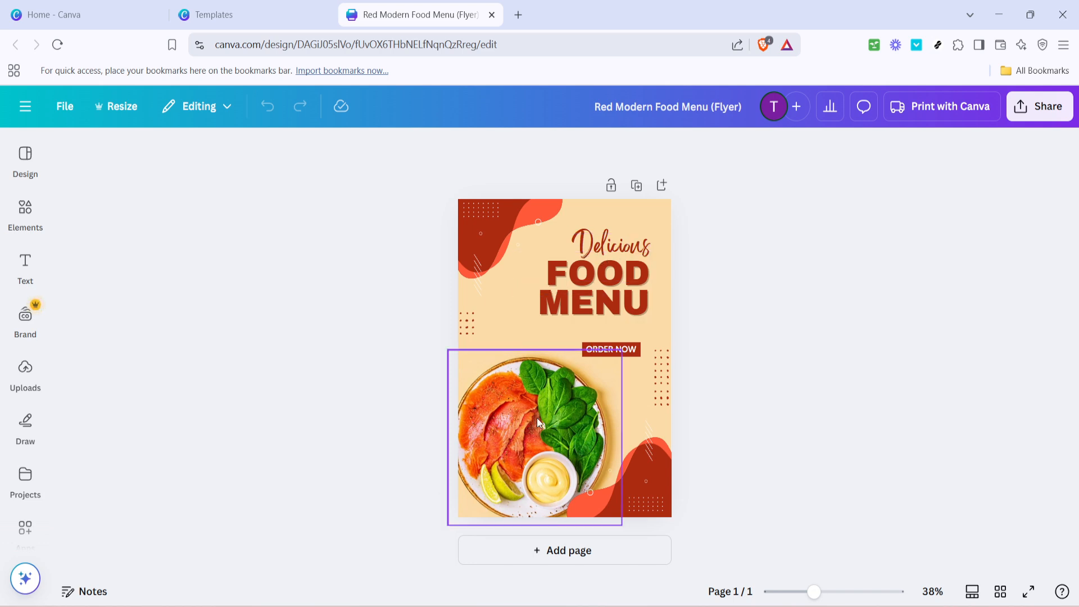
click(822, 390)
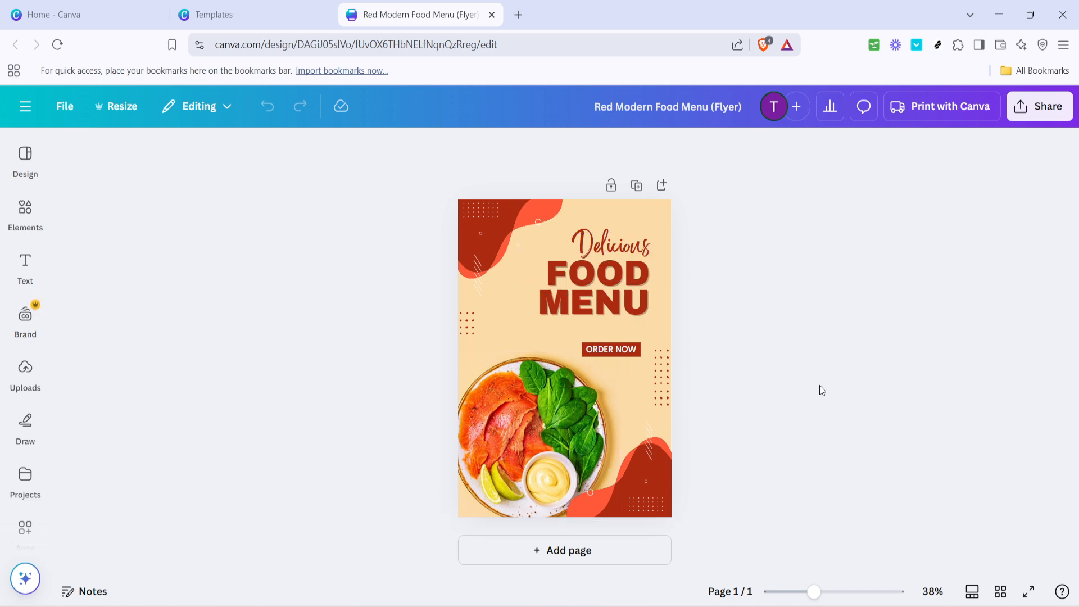
mouse_move(815, 388)
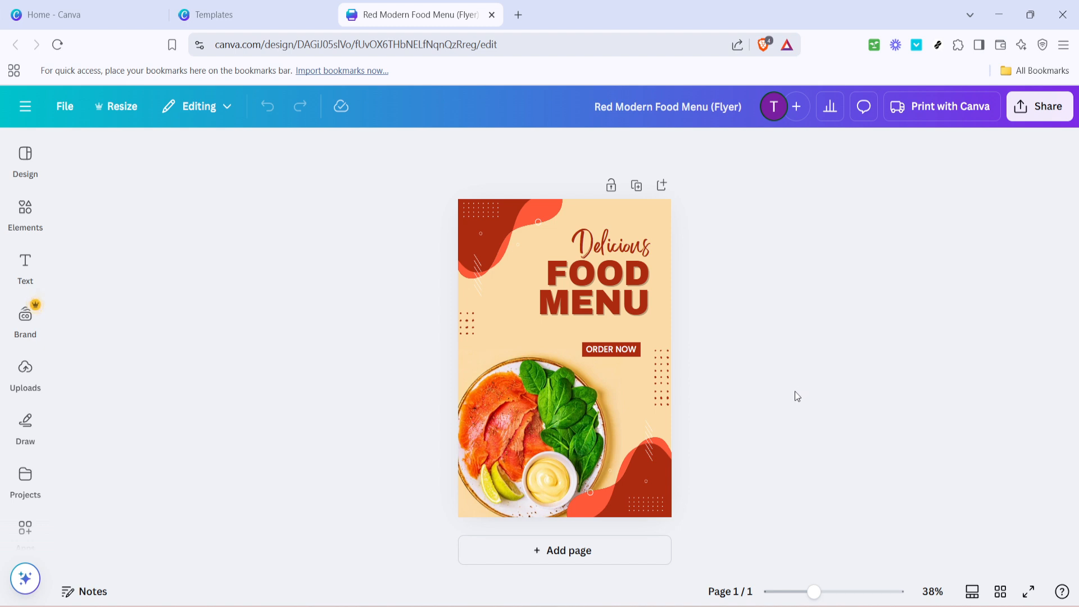
mouse_move(773, 413)
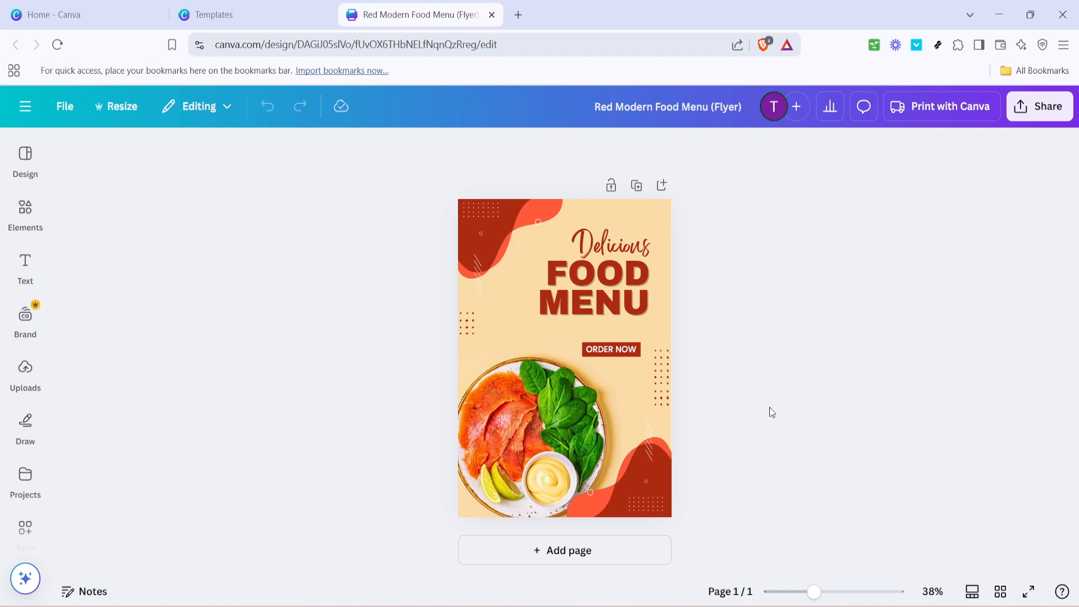
click(610, 350)
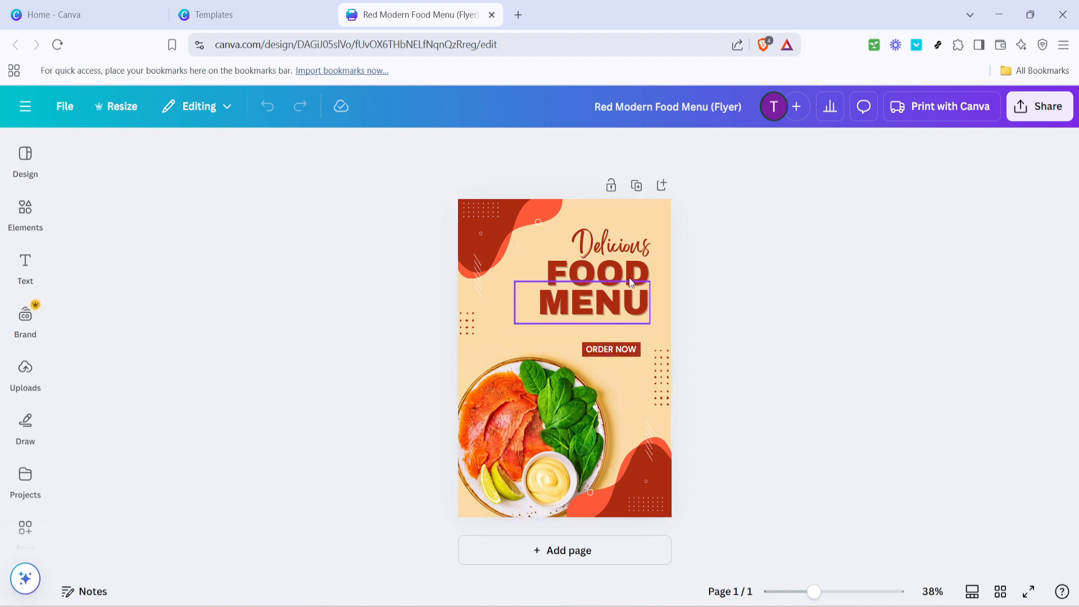
click(605, 246)
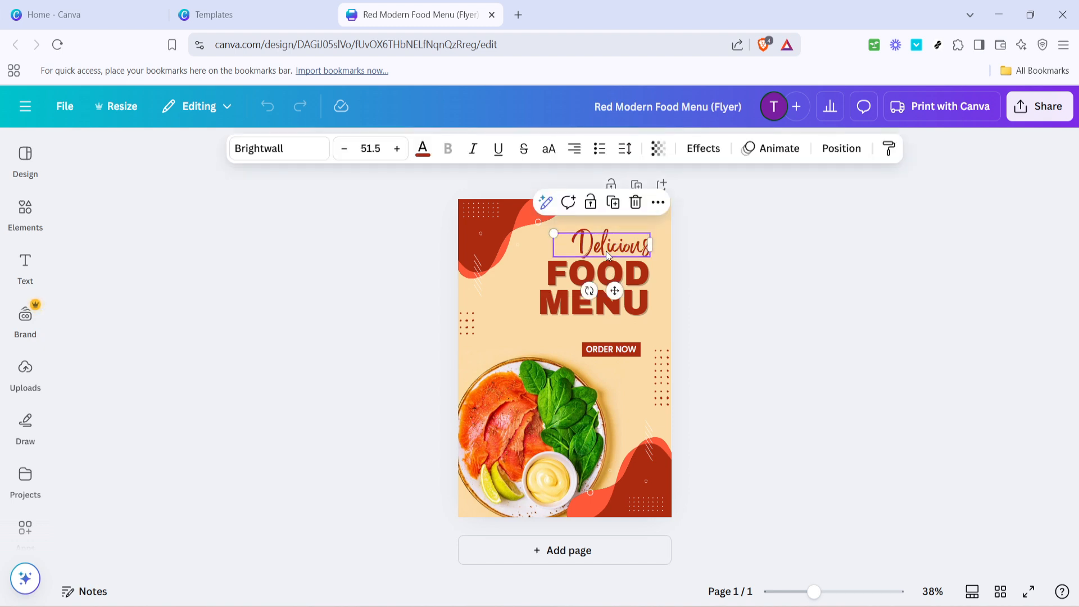
Replace the script word 'Delicious' above FOOD MENU with 'The'.
double_click(602, 245)
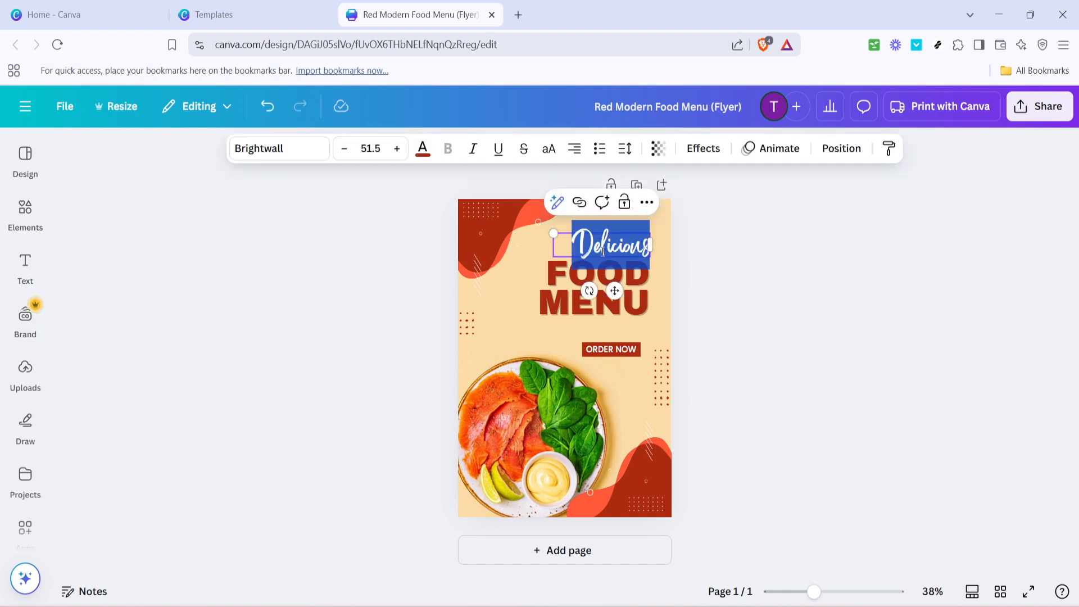
text(The)
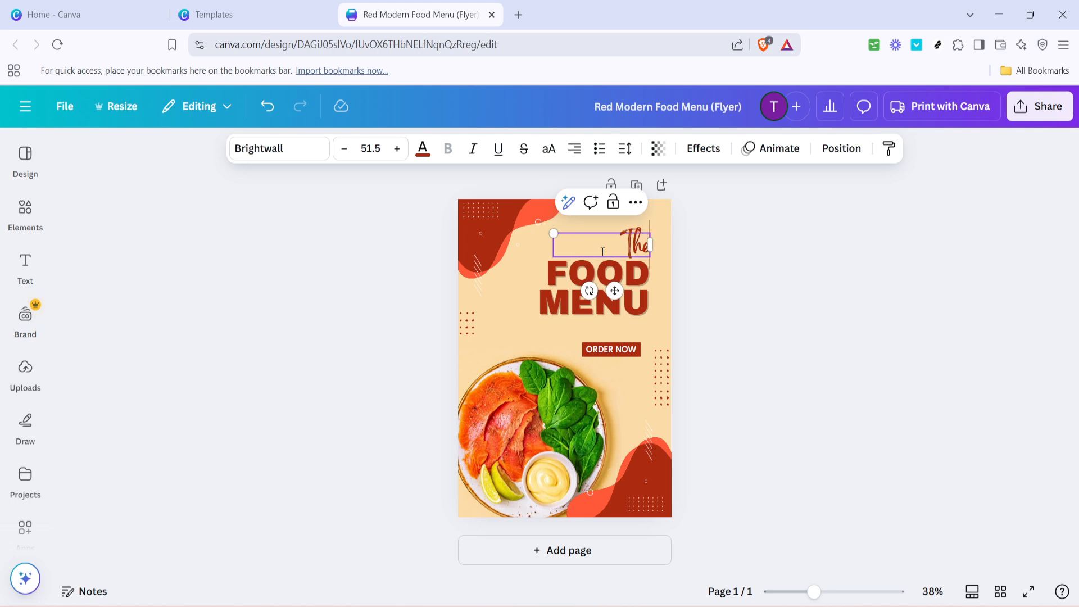
click(674, 305)
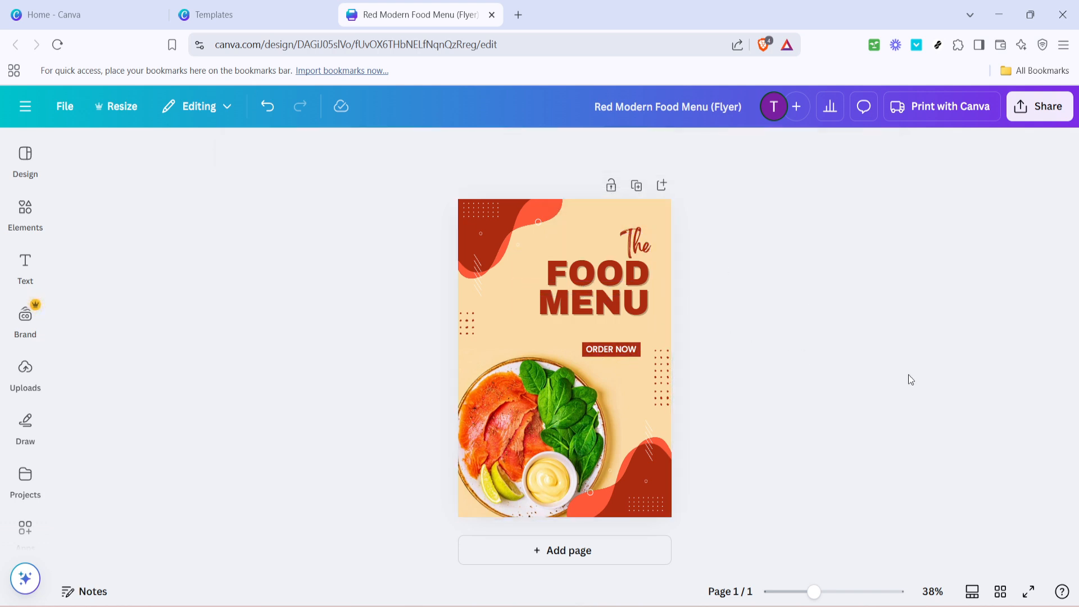
mouse_move(219, 422)
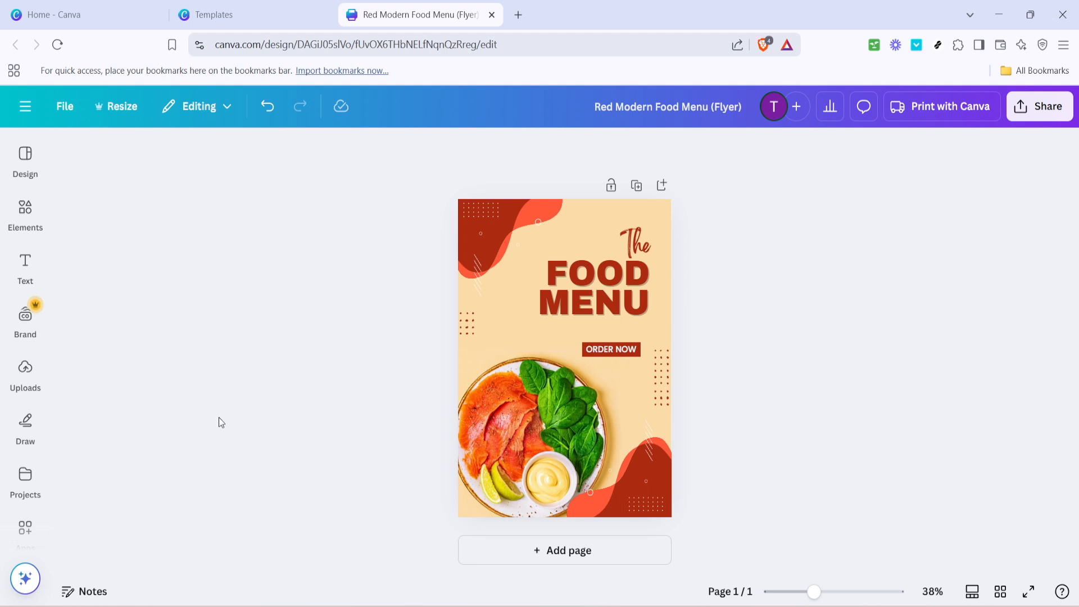
Swap the salmon plate photo for the new image of a person beside a round pod.
click(25, 366)
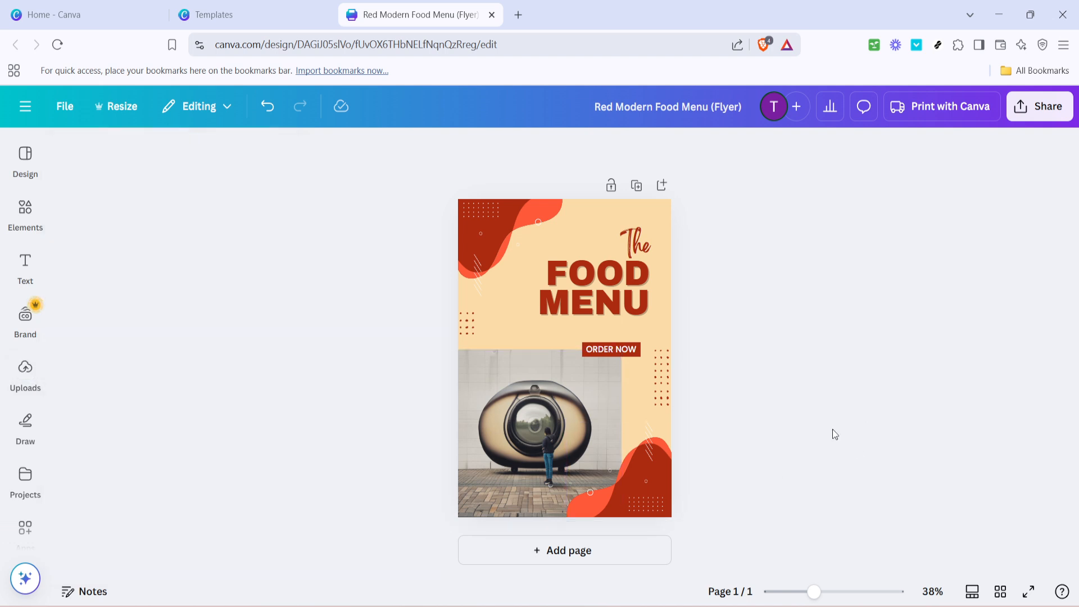
click(580, 460)
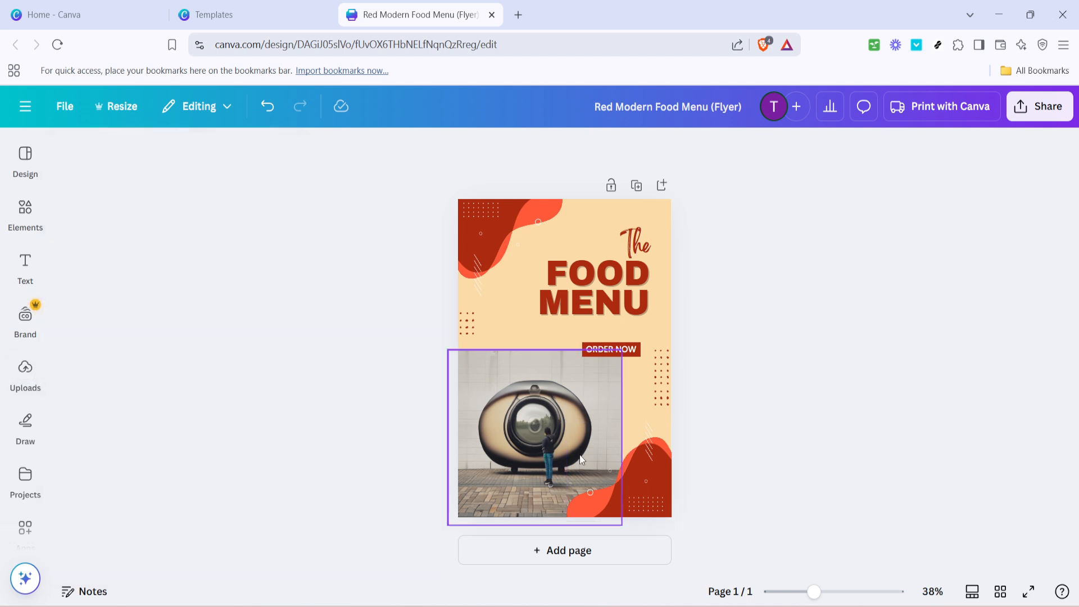
click(922, 386)
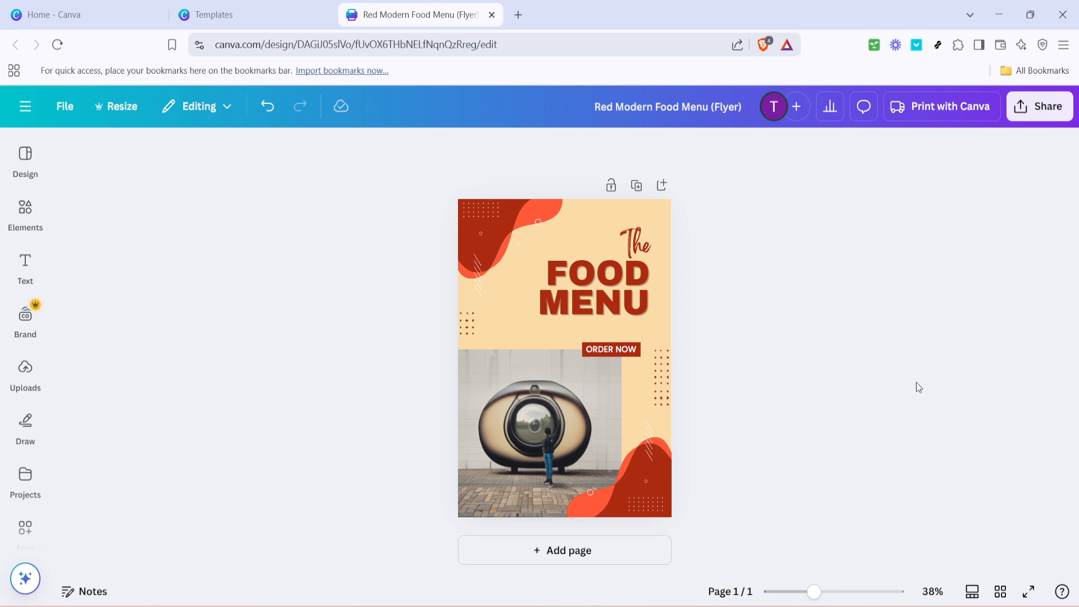
mouse_move(904, 389)
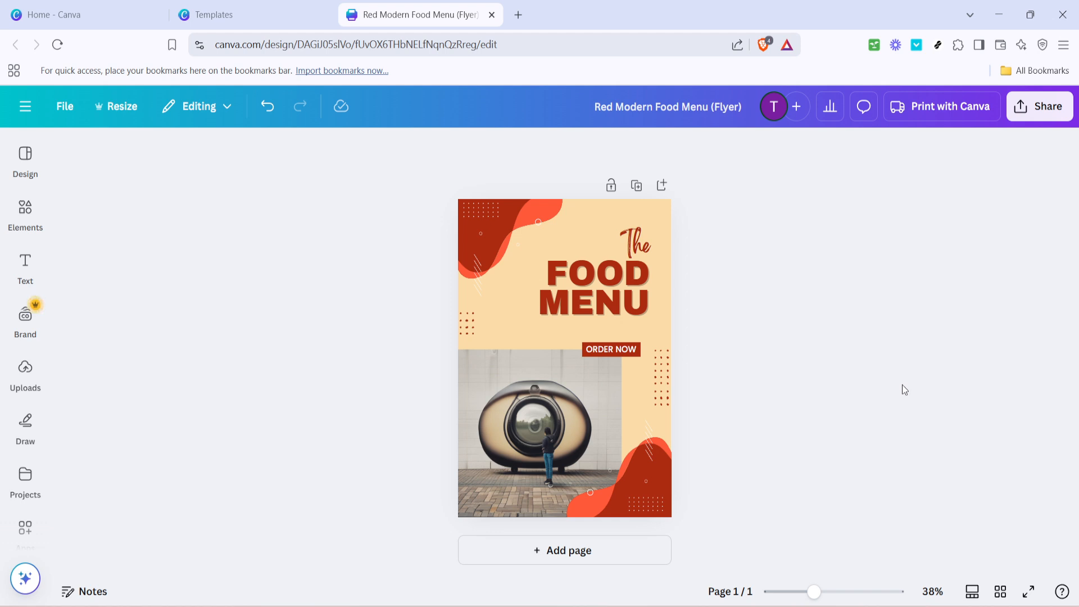